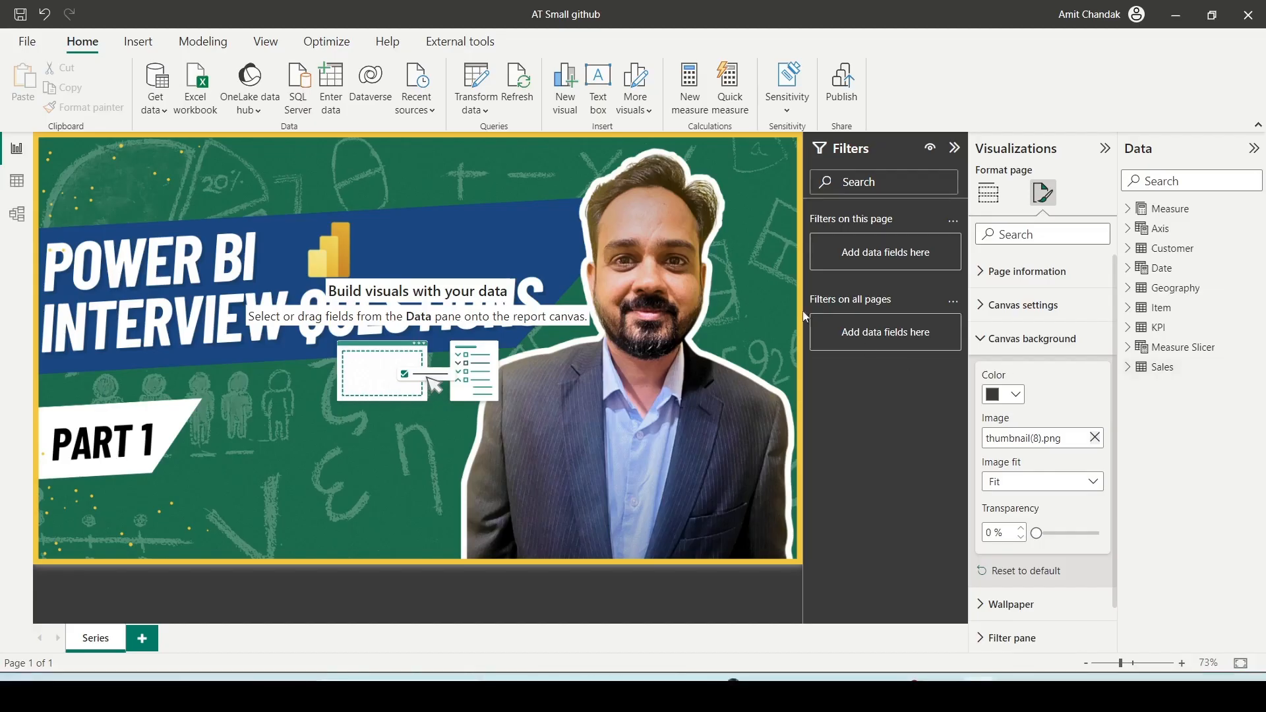
{"action": "mouse_move", "coordinate": [137, 63]}
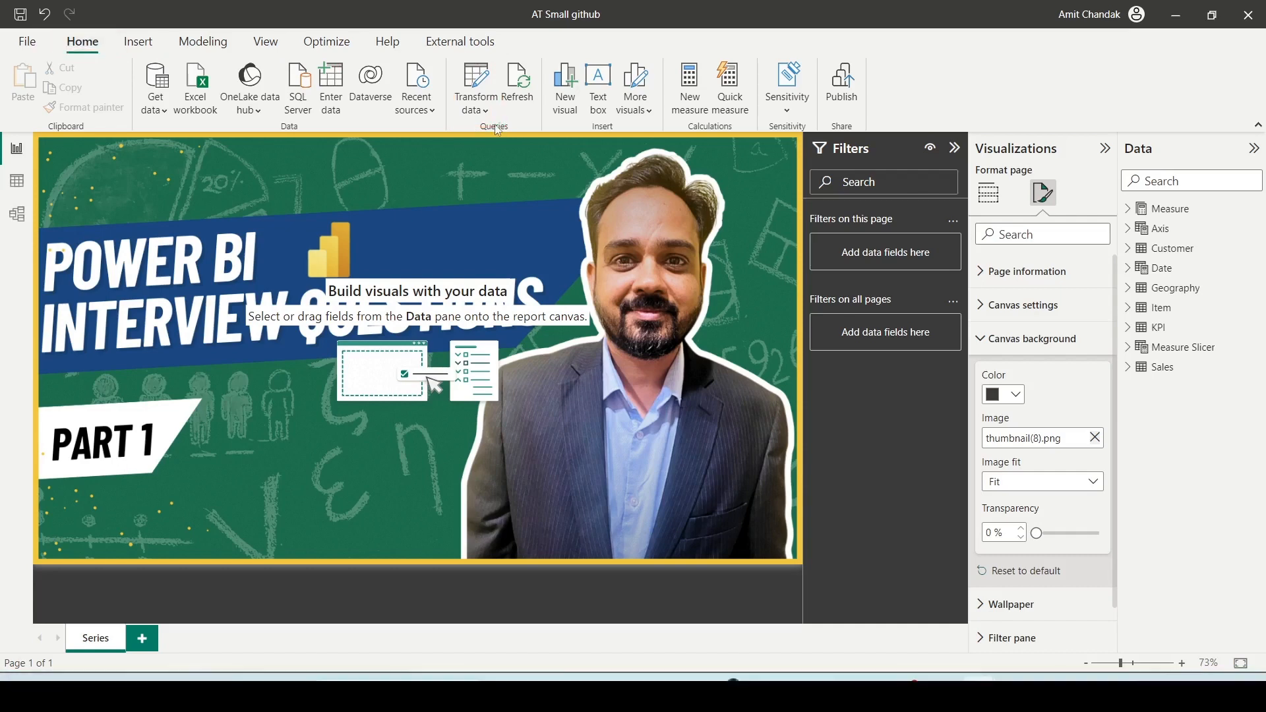
Expand the Transform data choices from the Home ribbon's Queries group
{"action": "left_click", "coordinate": [475, 88]}
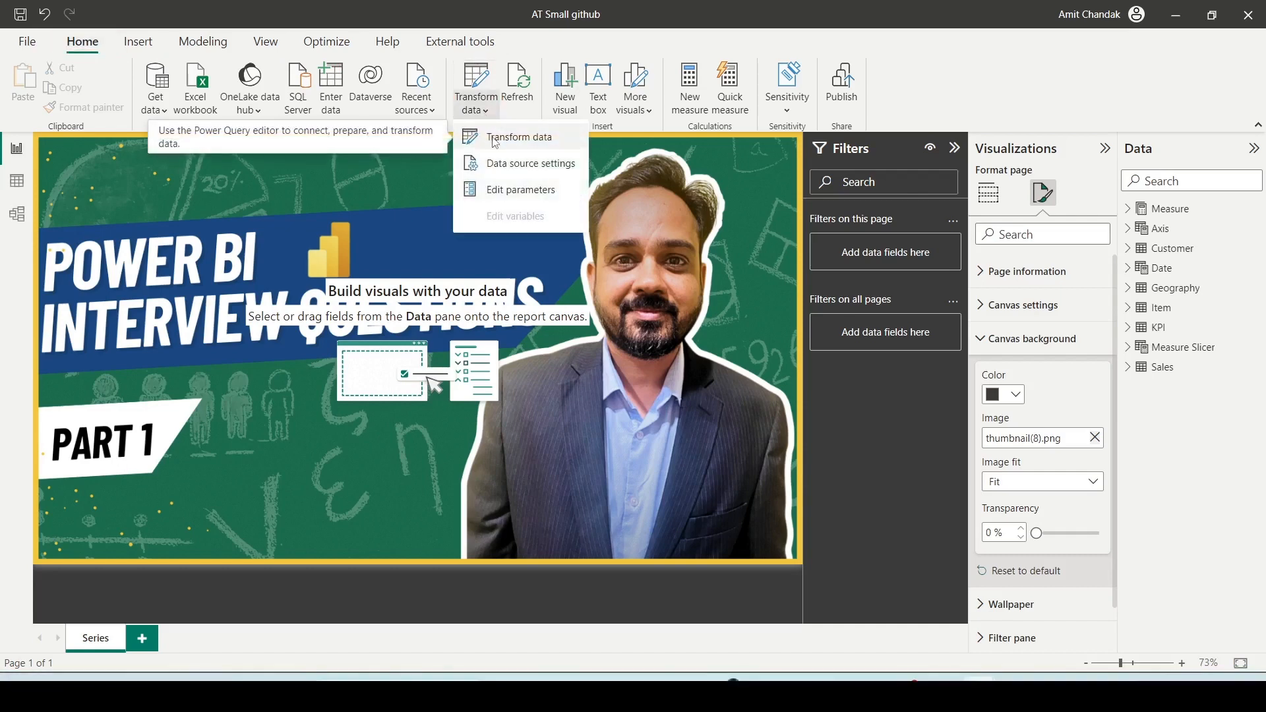
{"action": "mouse_move", "coordinate": [520, 135]}
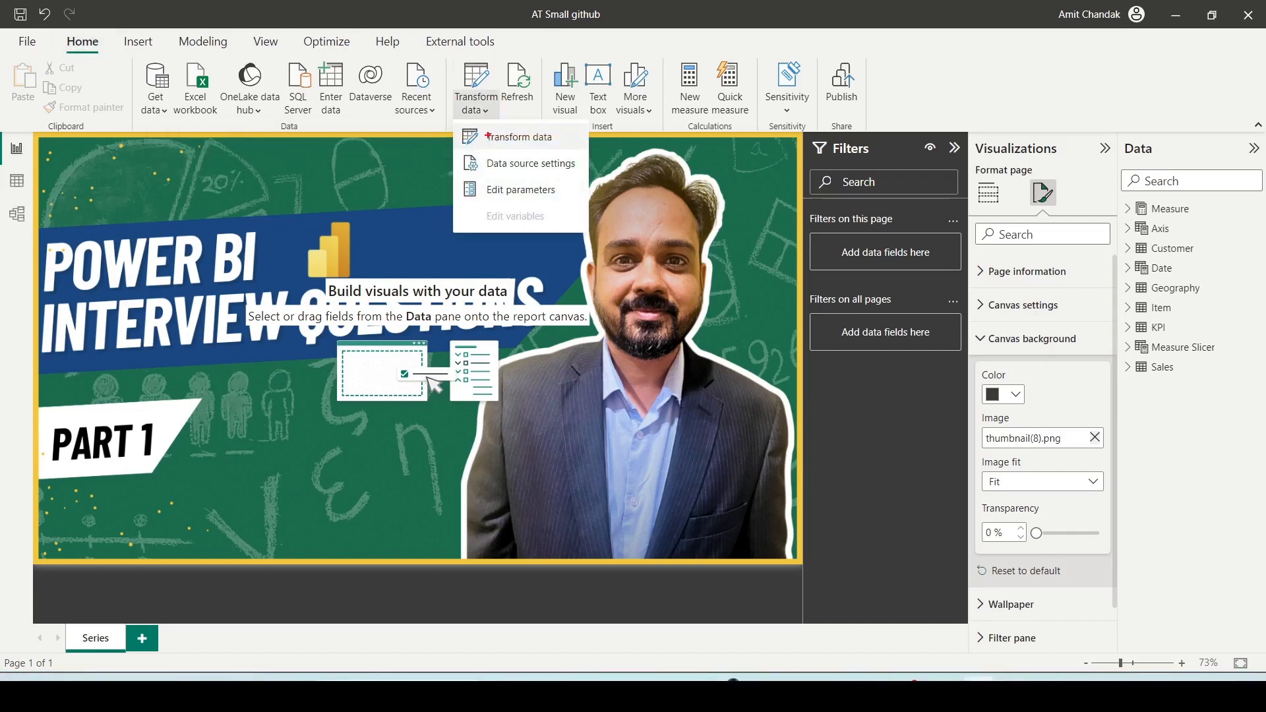
{"action": "mouse_move", "coordinate": [521, 136]}
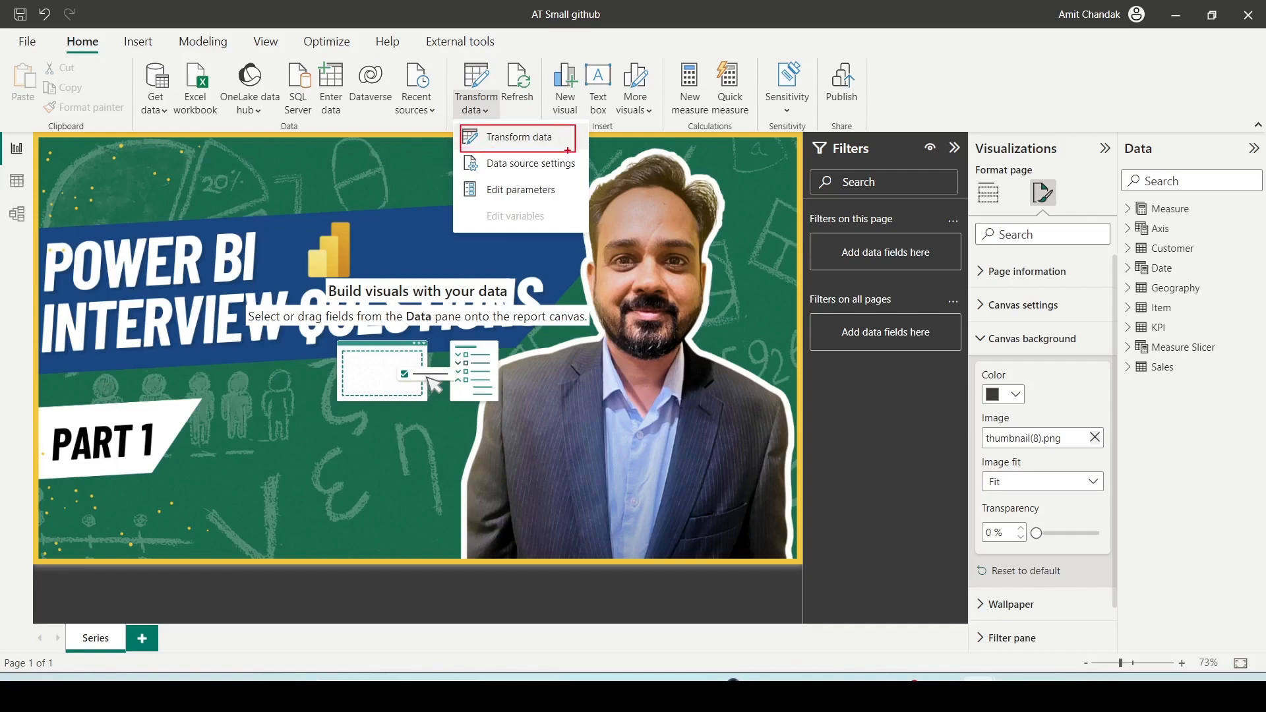
Launch Power Query Editor on the KPI query and review the New Source data types
{"action": "left_click", "coordinate": [520, 135]}
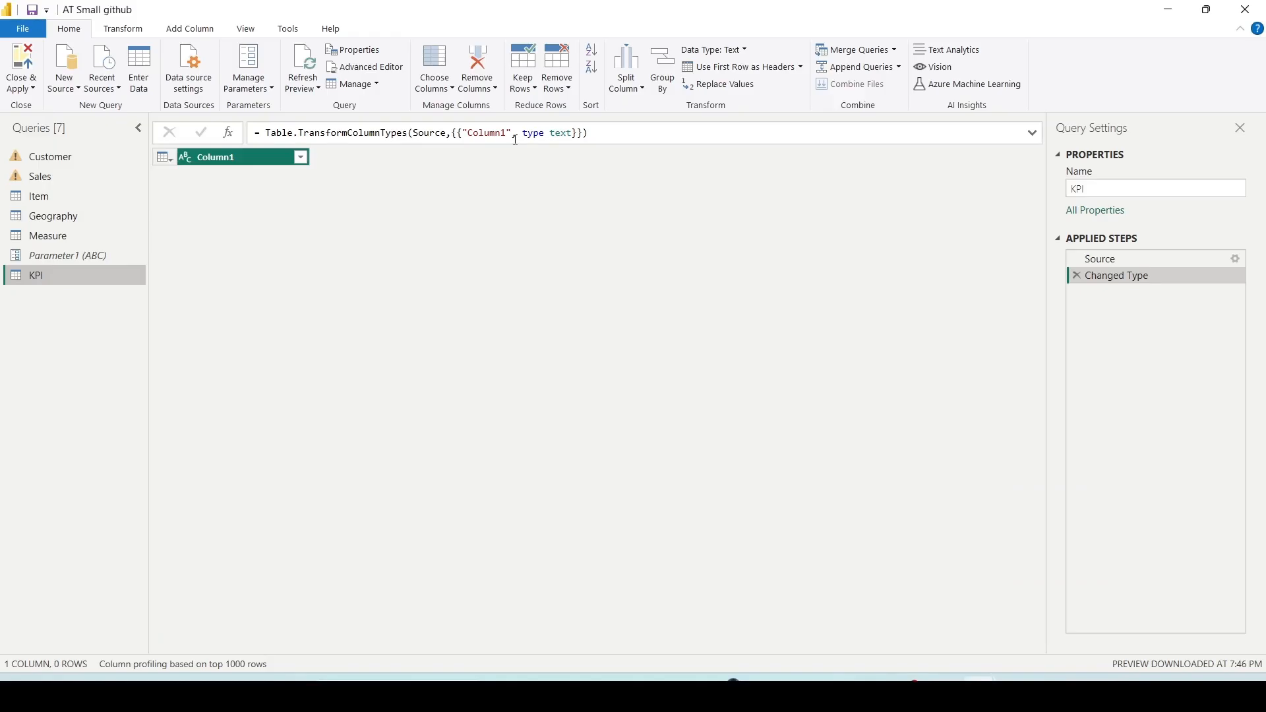
{"action": "mouse_move", "coordinate": [523, 219]}
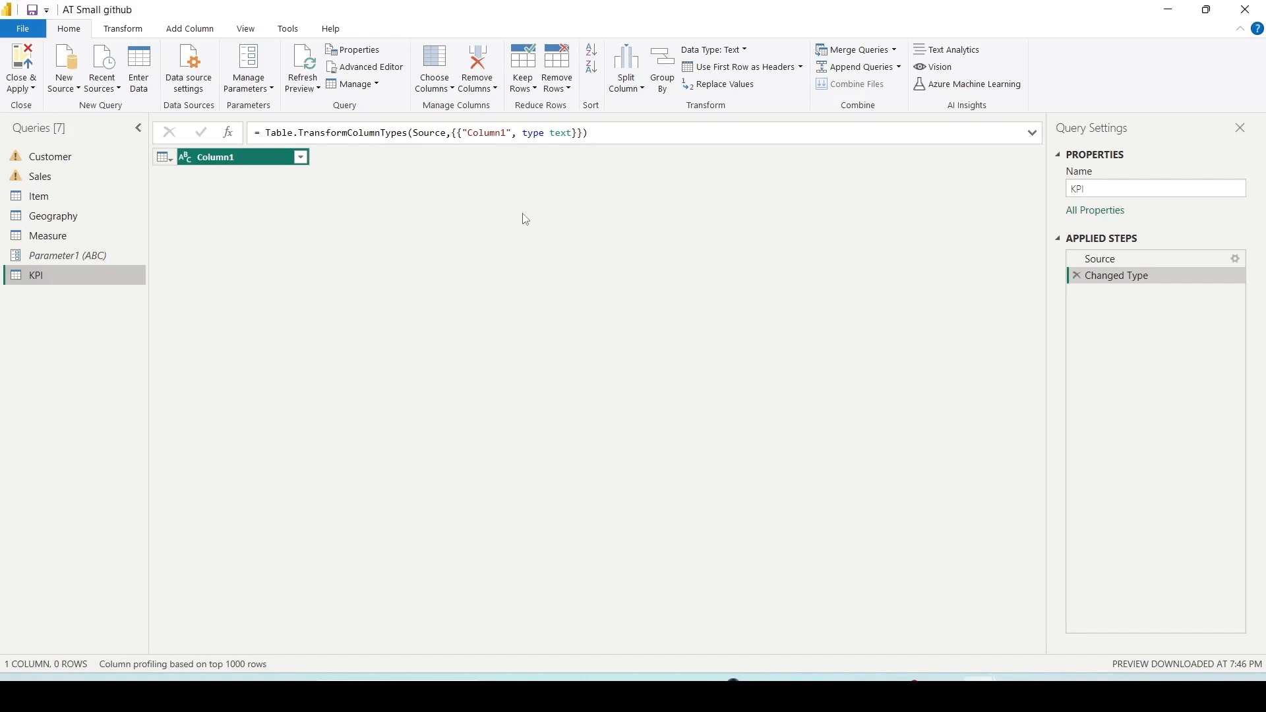
{"action": "mouse_move", "coordinate": [450, 219]}
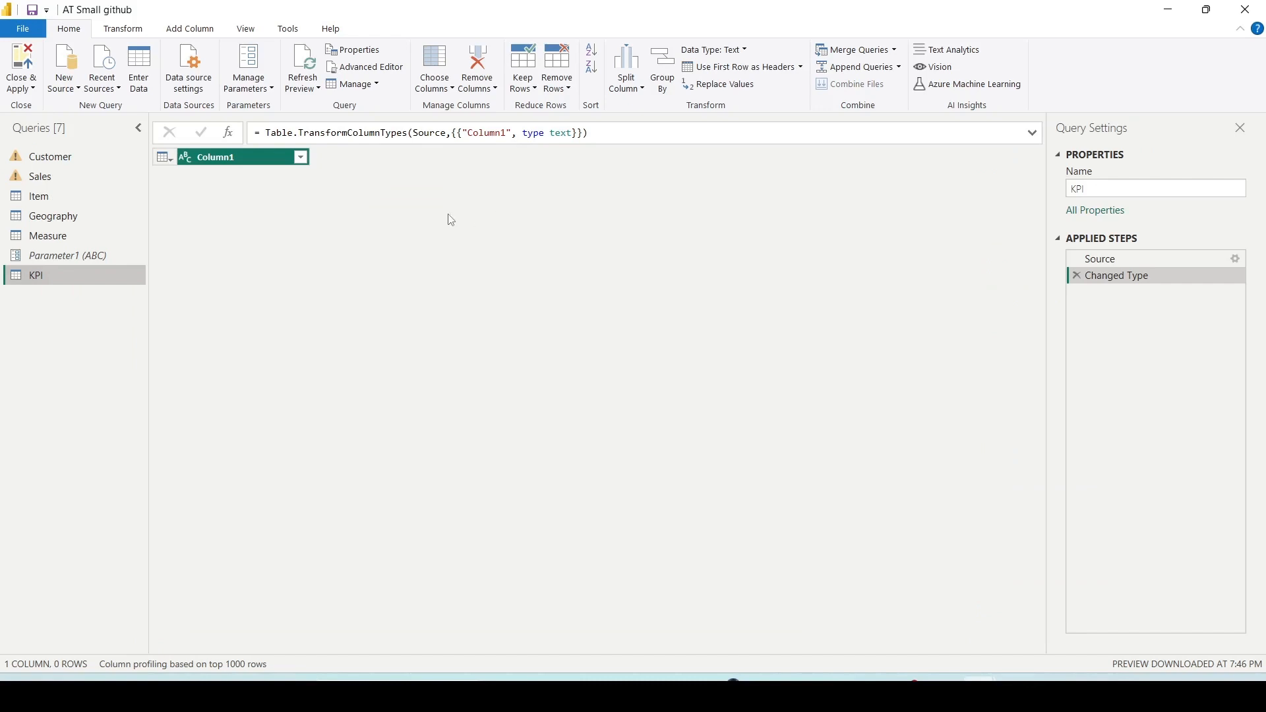
{"action": "left_click", "coordinate": [63, 66]}
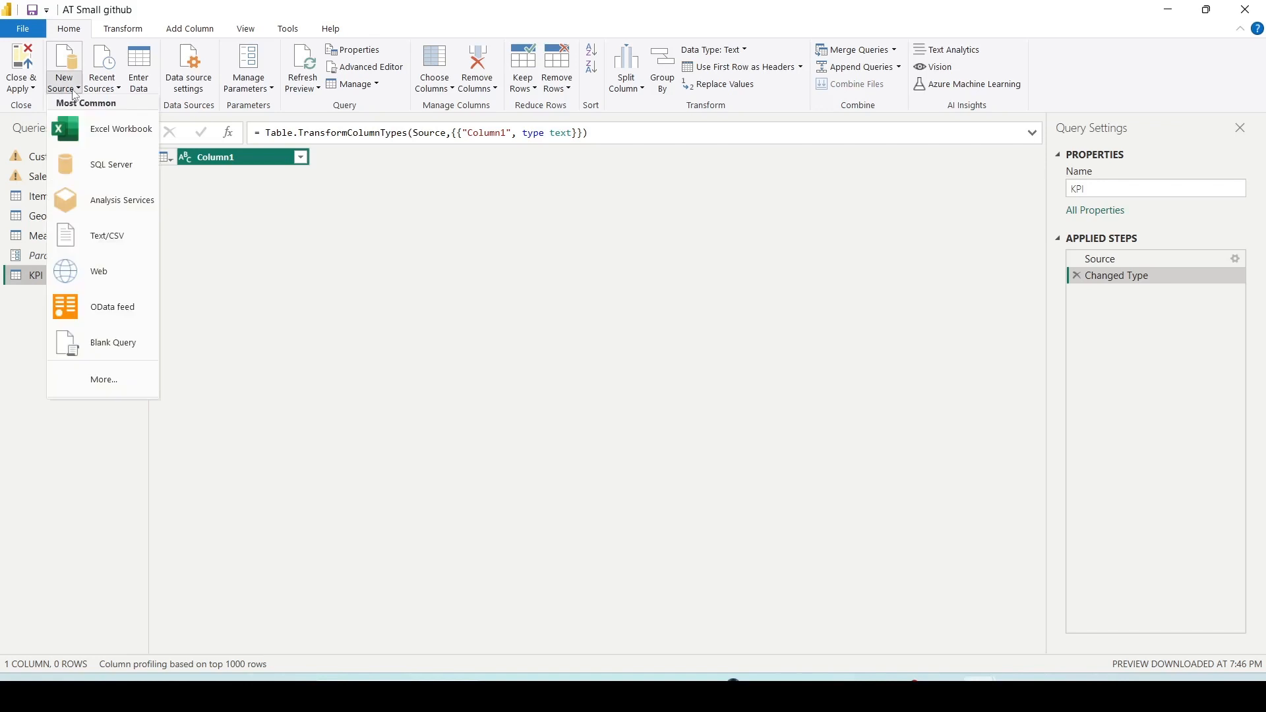
{"action": "left_click", "coordinate": [351, 300]}
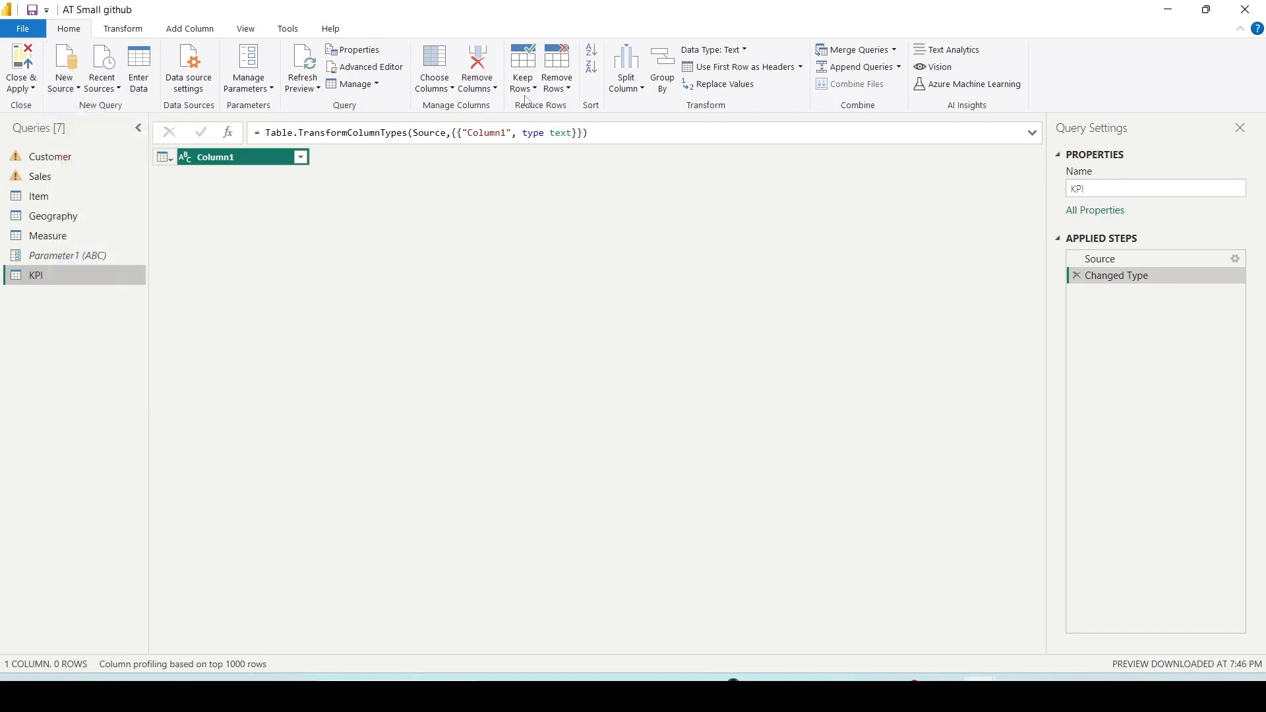
{"action": "mouse_move", "coordinate": [522, 67]}
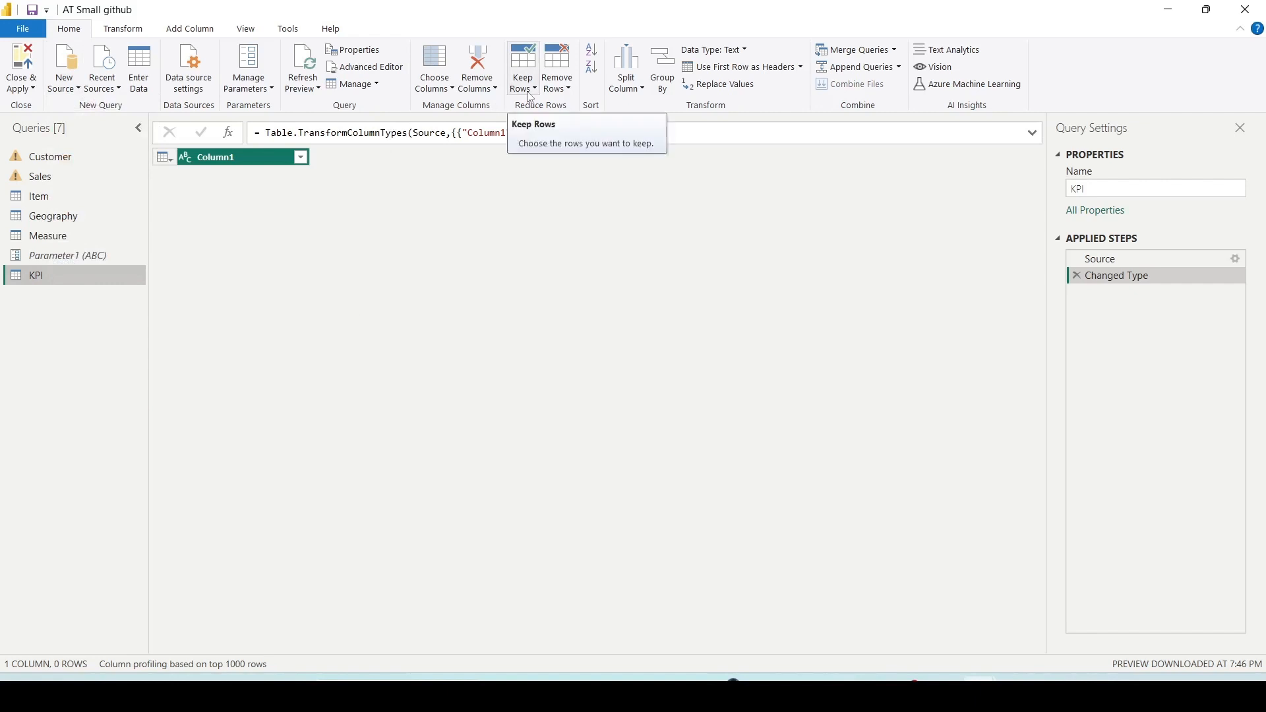
Review the Remove Rows and Split Column choices on the Home ribbon
{"action": "left_click", "coordinate": [556, 67]}
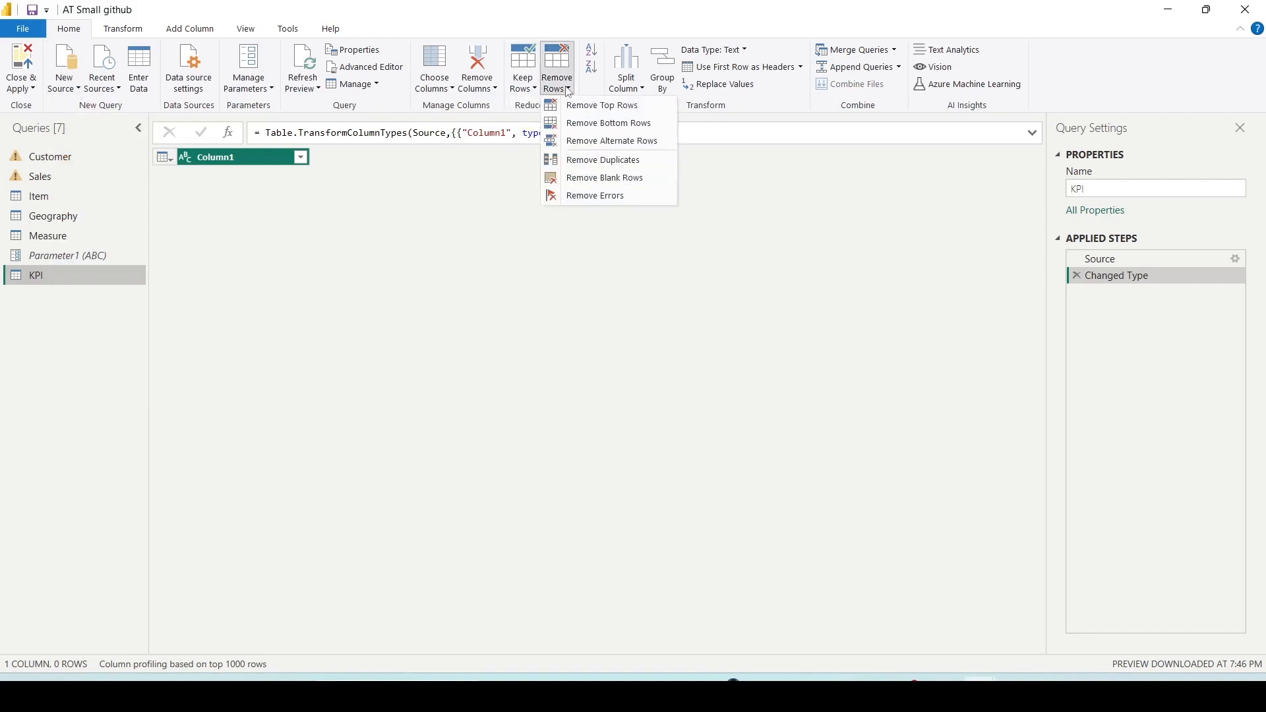
{"action": "left_click", "coordinate": [625, 66]}
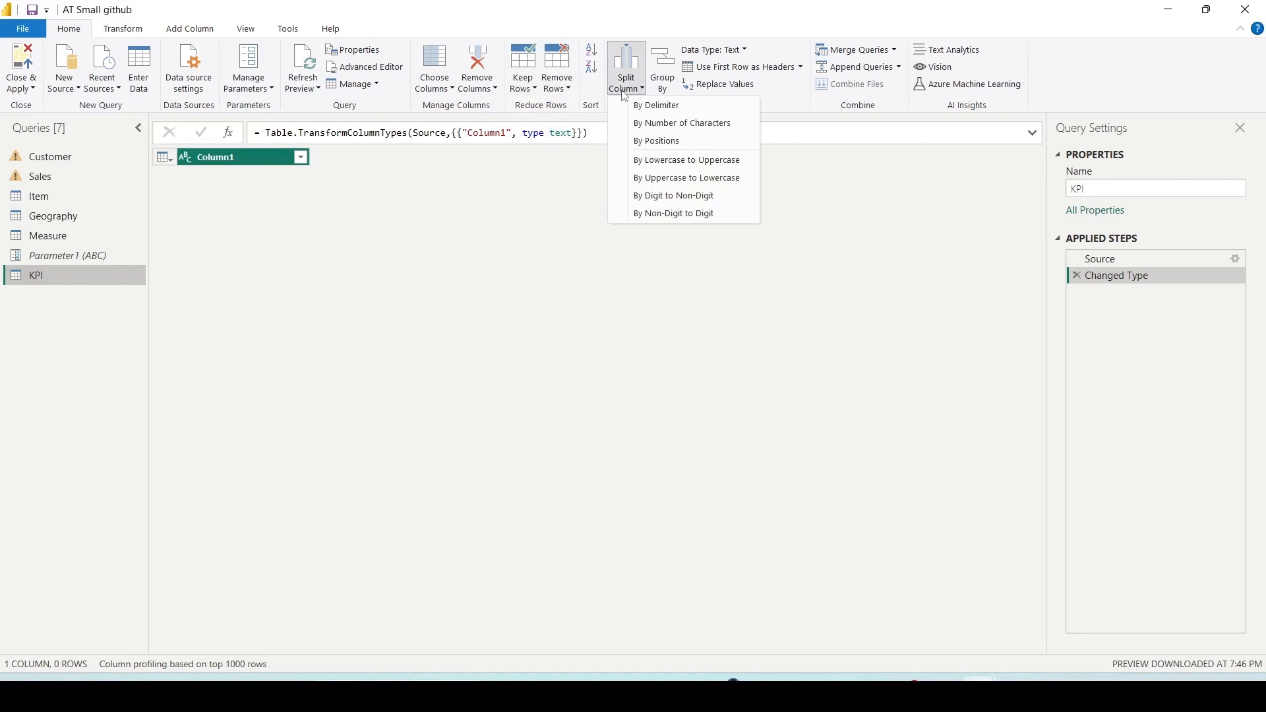
{"action": "mouse_move", "coordinate": [655, 105]}
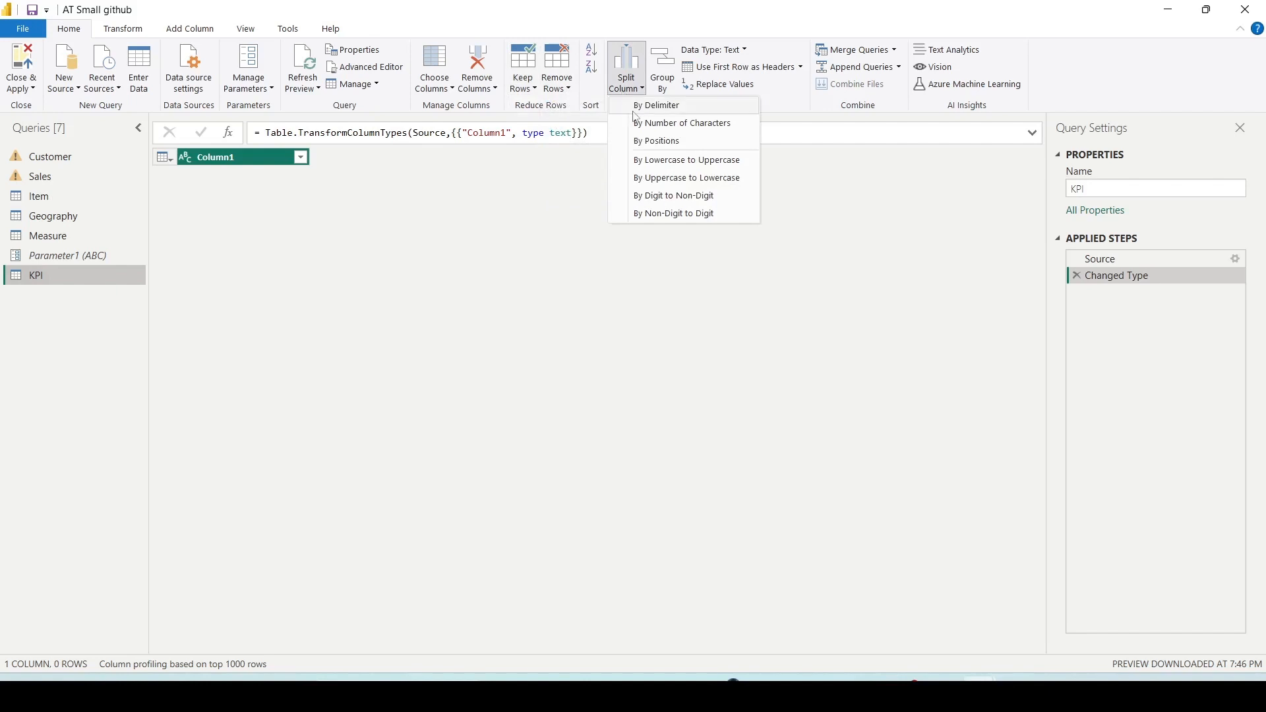
{"action": "mouse_move", "coordinate": [862, 189]}
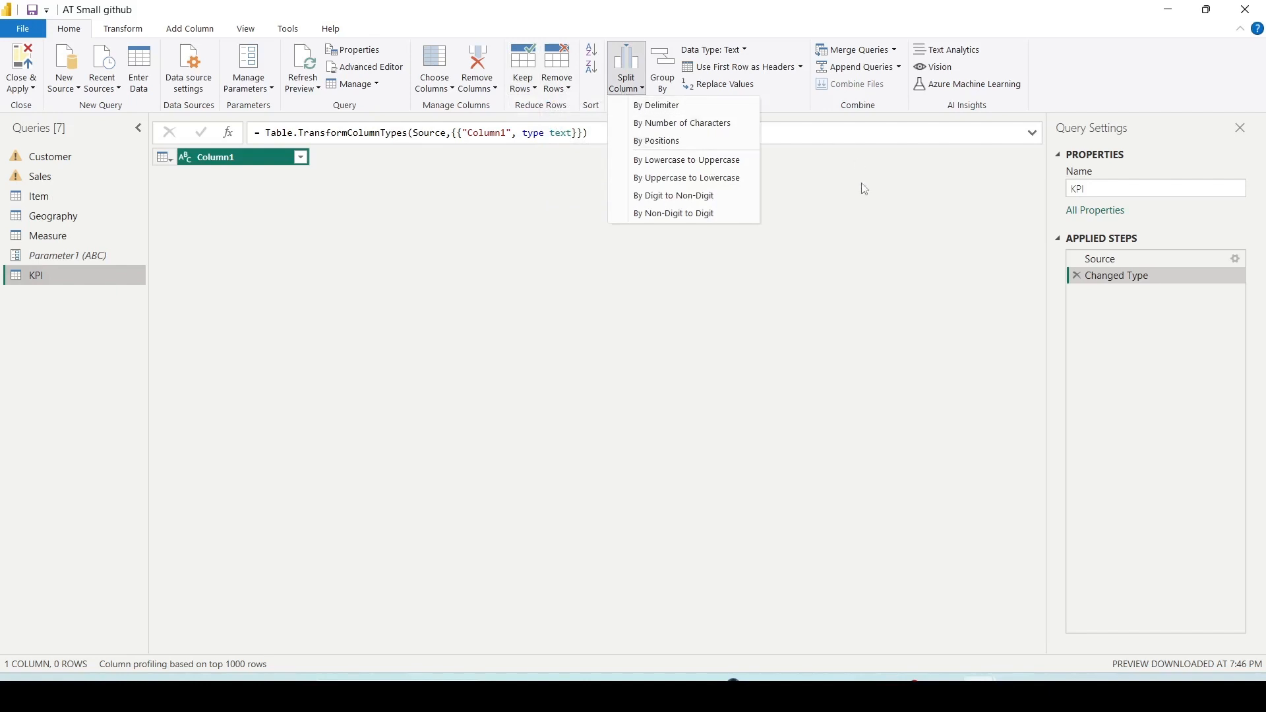
{"action": "left_click", "coordinate": [893, 50]}
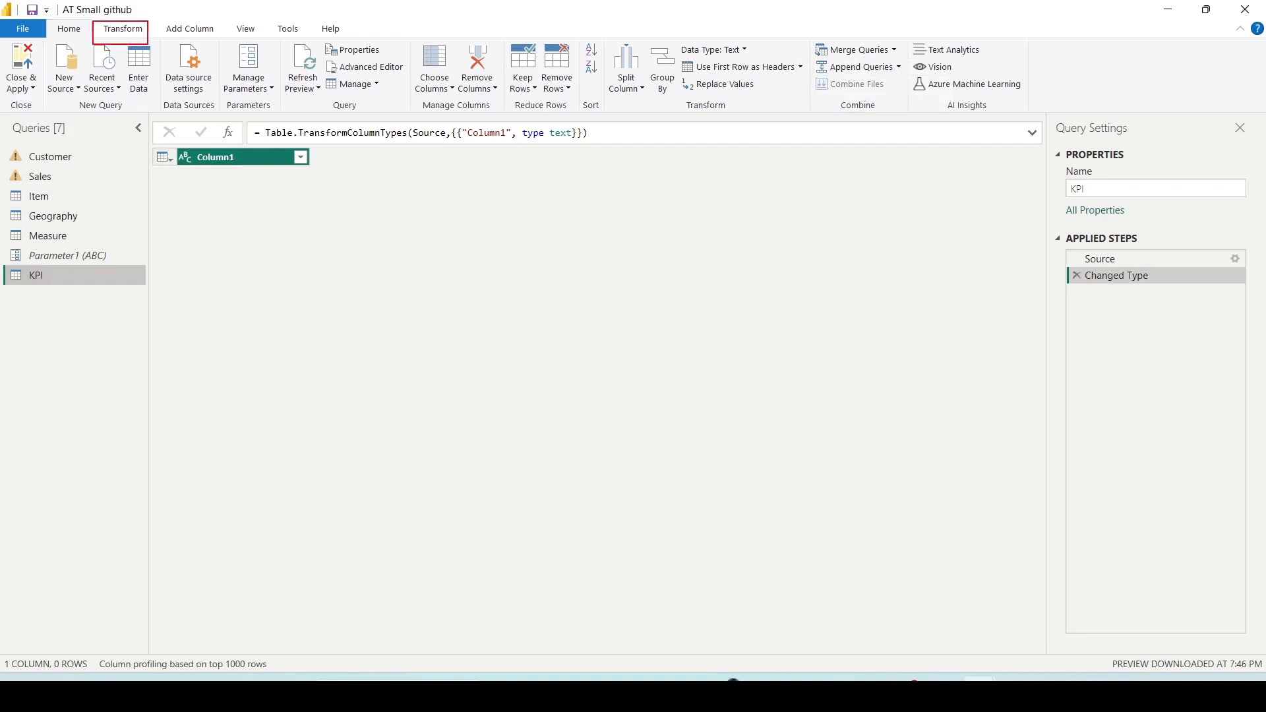
Review the Transform ribbon's Split Column, Format and Extract choices for text columns
{"action": "left_click", "coordinate": [123, 28]}
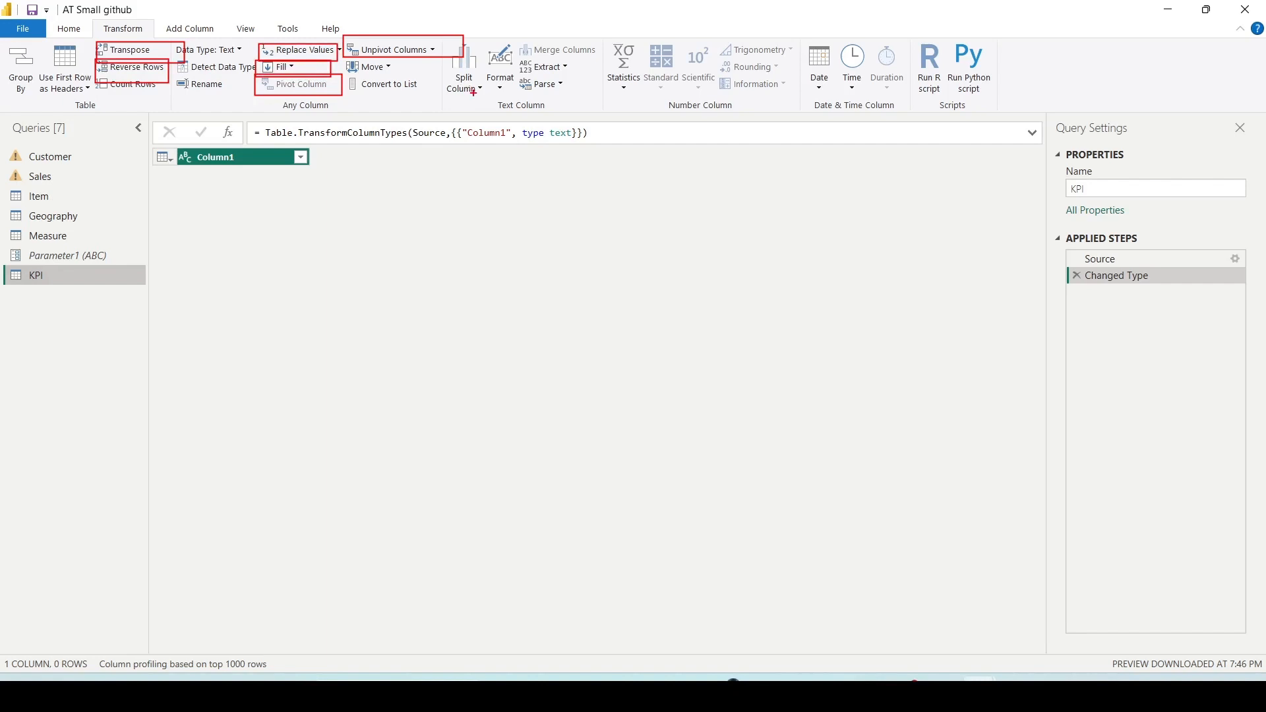
{"action": "left_click", "coordinate": [463, 67]}
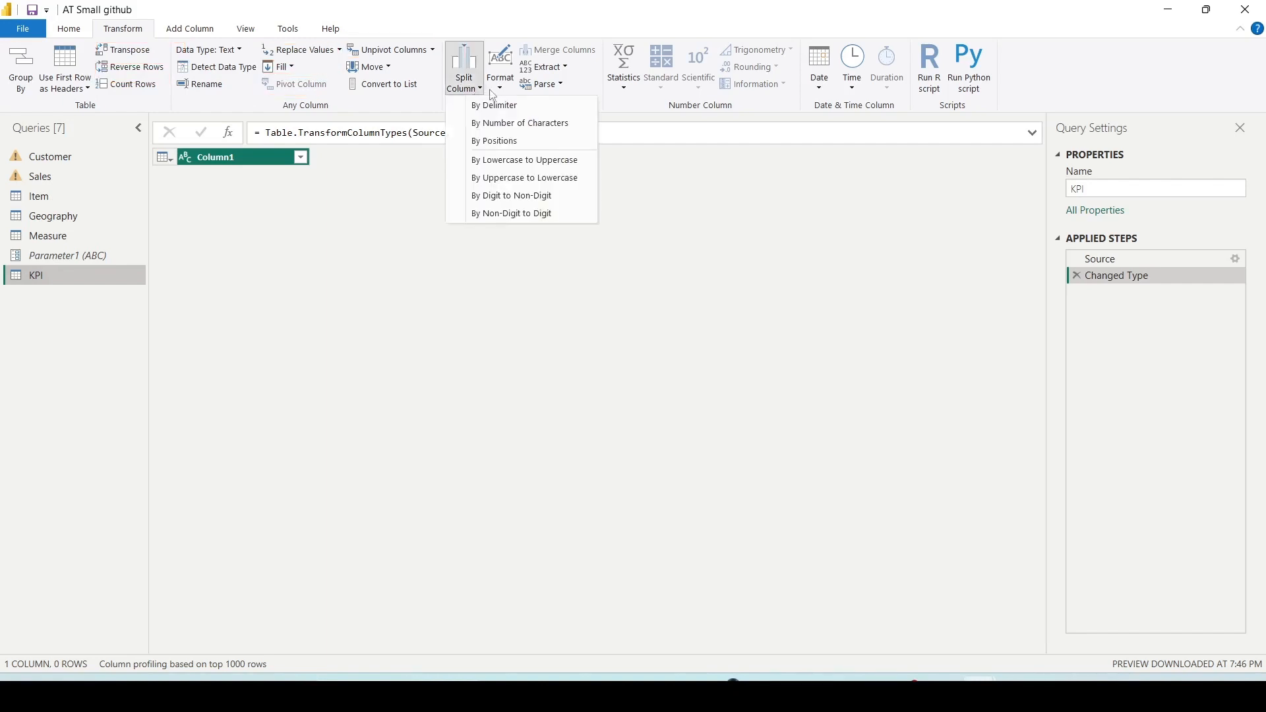
{"action": "left_click", "coordinate": [500, 68]}
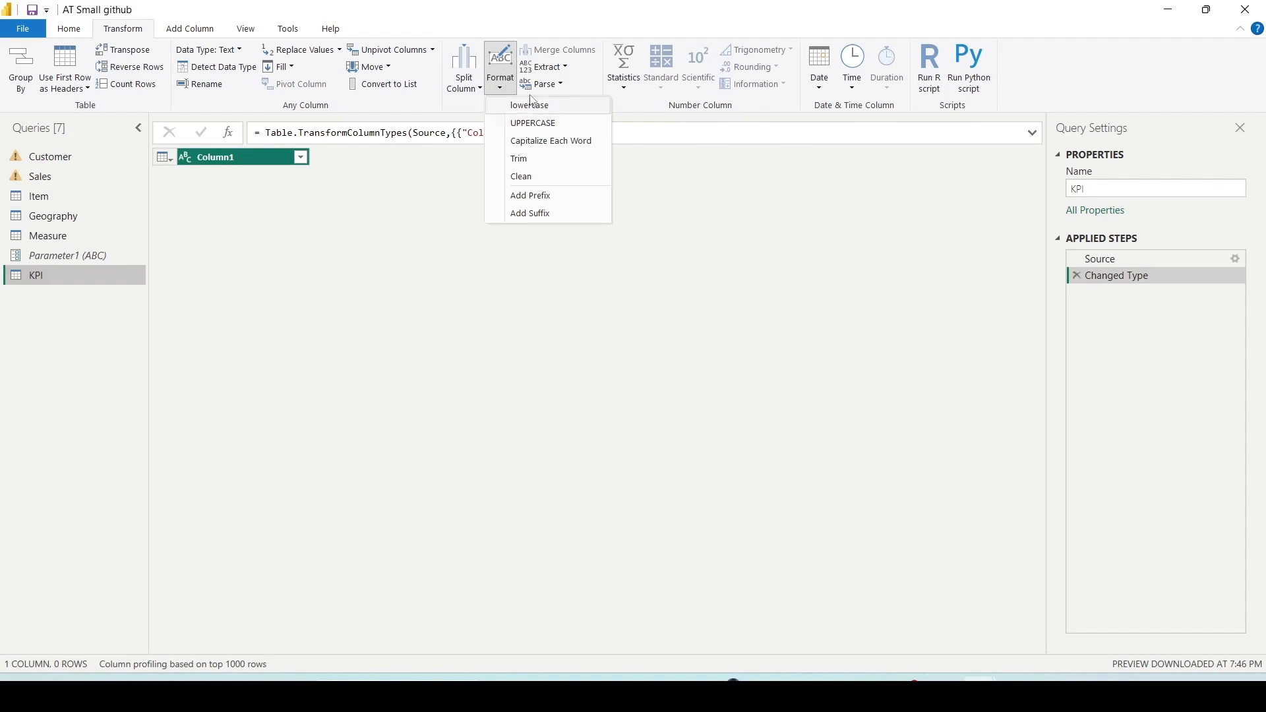
{"action": "left_click", "coordinate": [546, 66]}
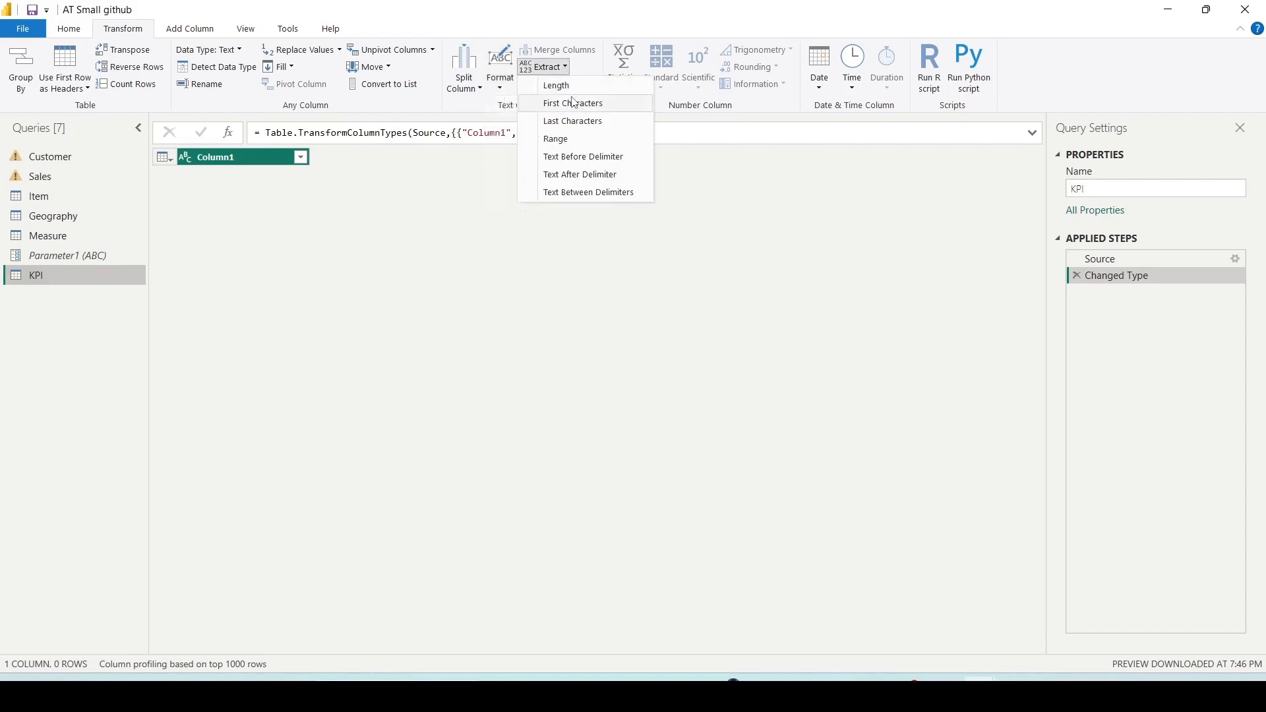
{"action": "mouse_move", "coordinate": [774, 240]}
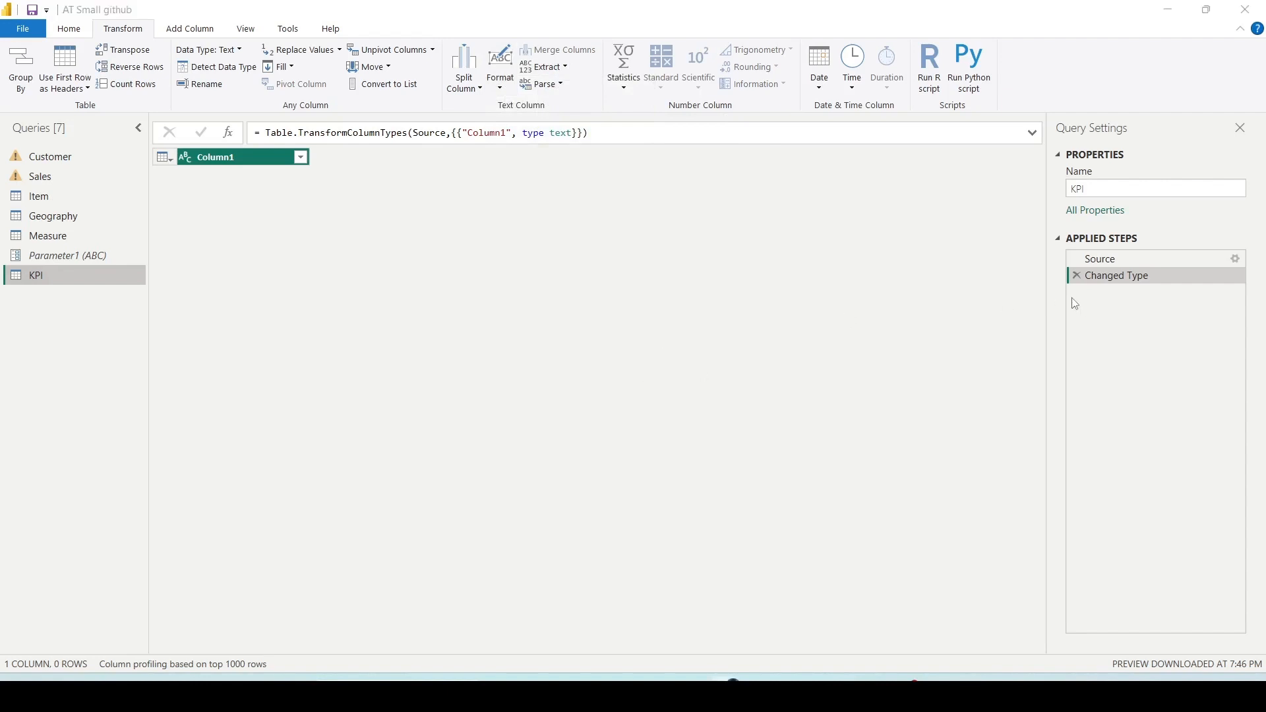
{"action": "mouse_move", "coordinate": [1077, 305]}
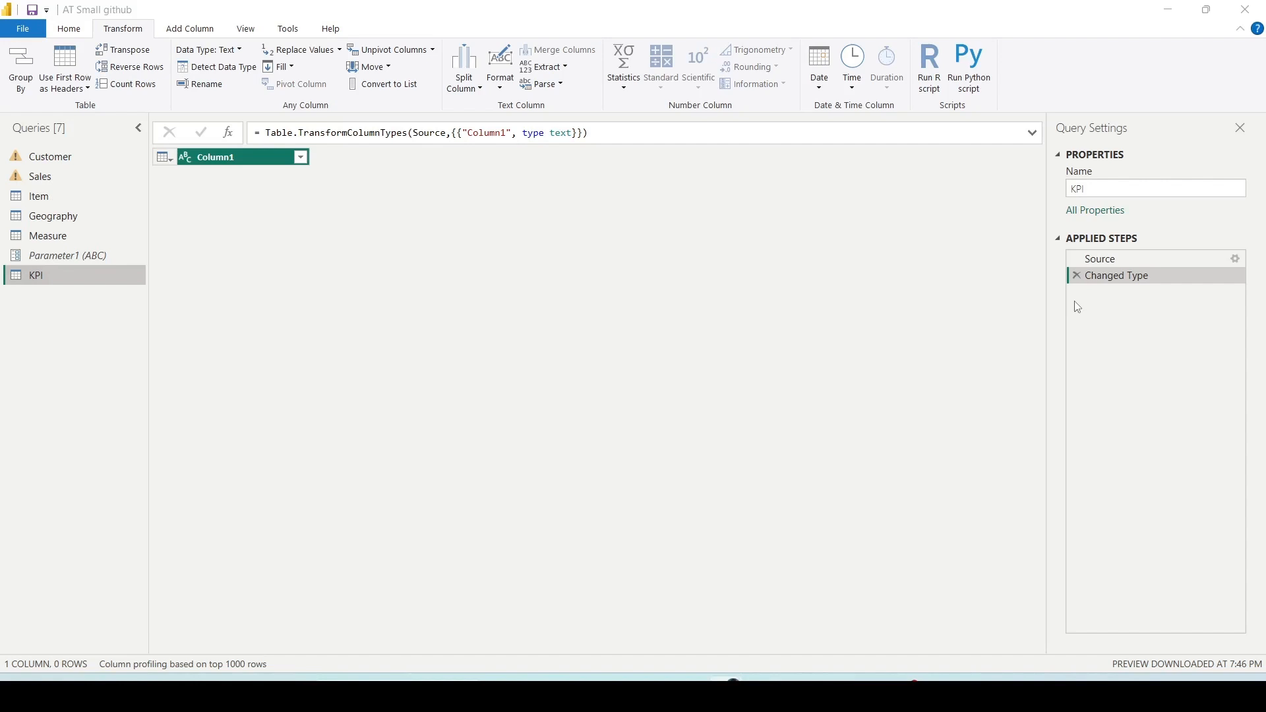
{"action": "mouse_move", "coordinate": [949, 312]}
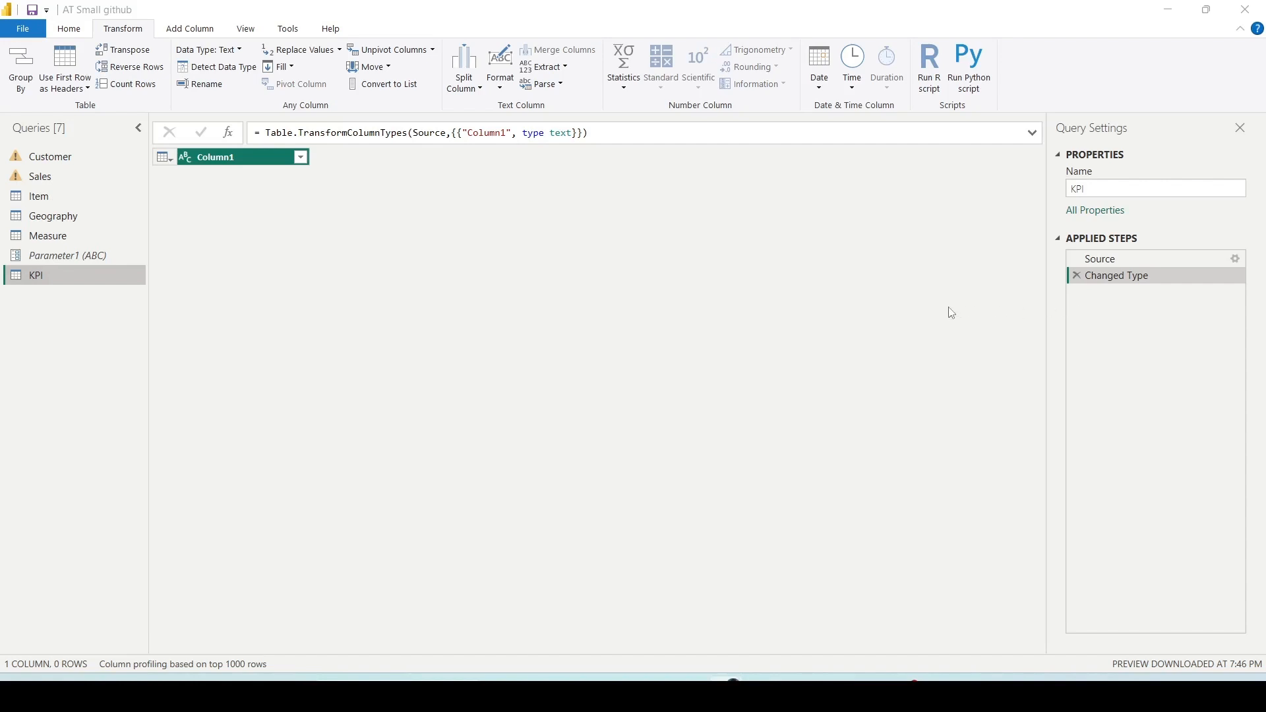